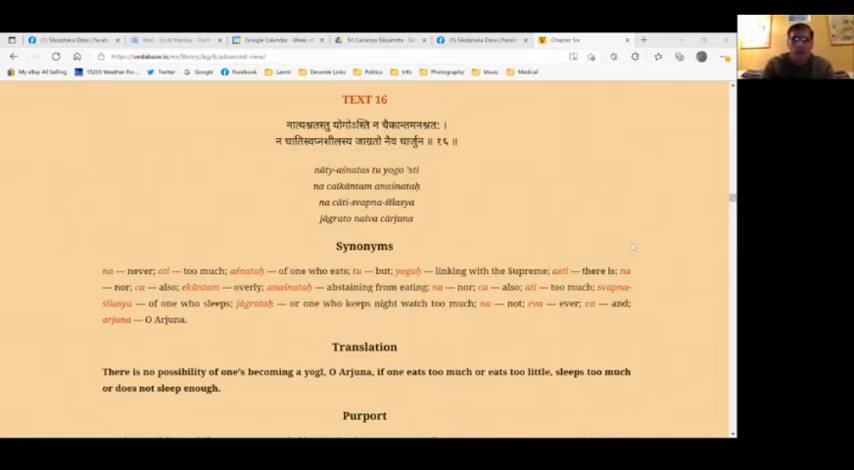
scroll(down, 3)
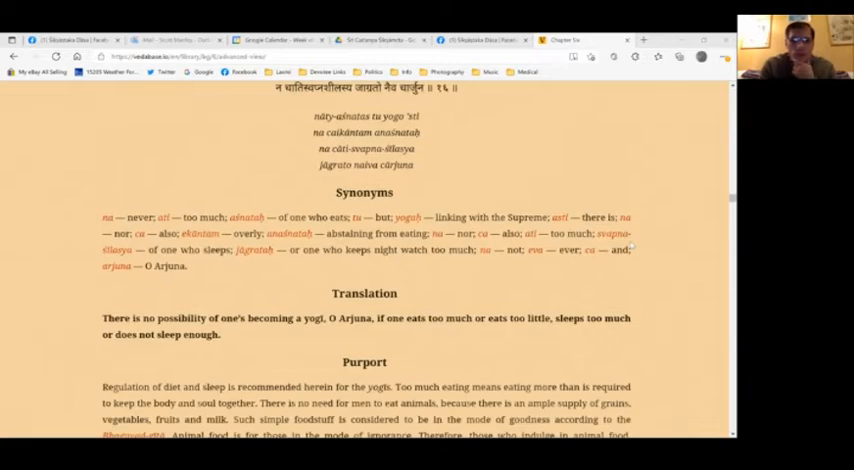
scroll(down, 3)
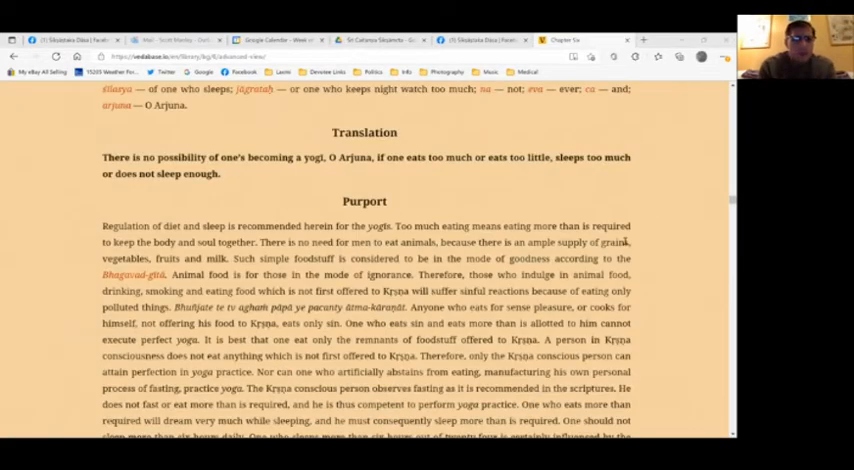
scroll(down, 3)
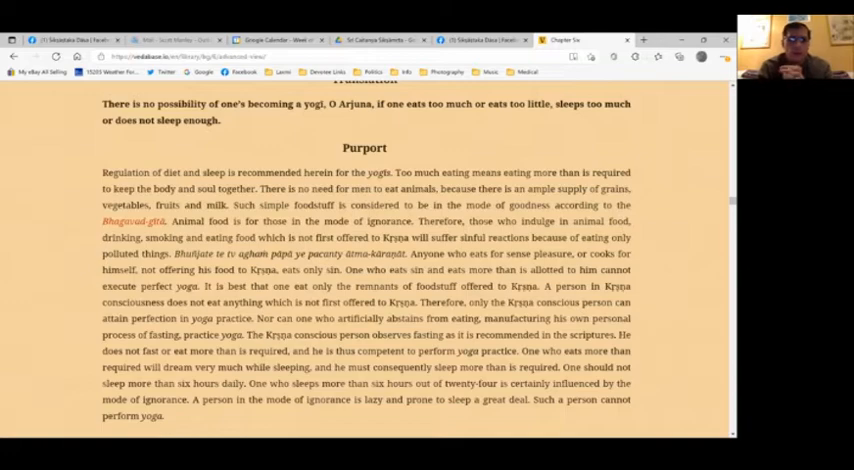
scroll(down, 3)
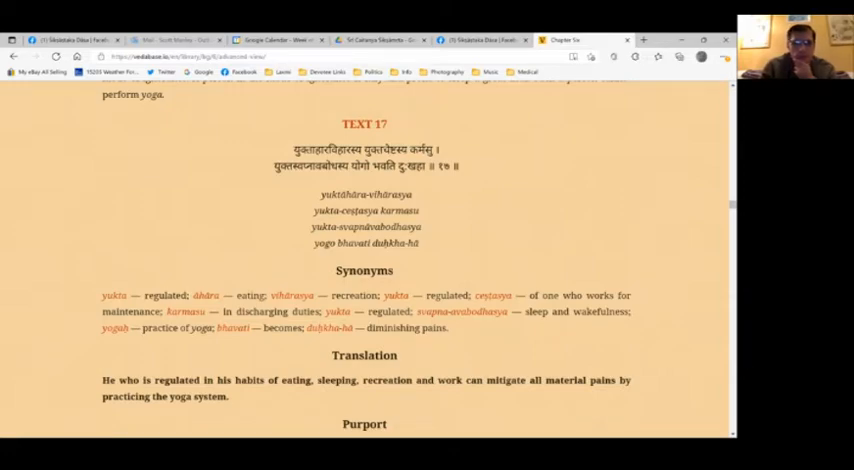
scroll(down, 3)
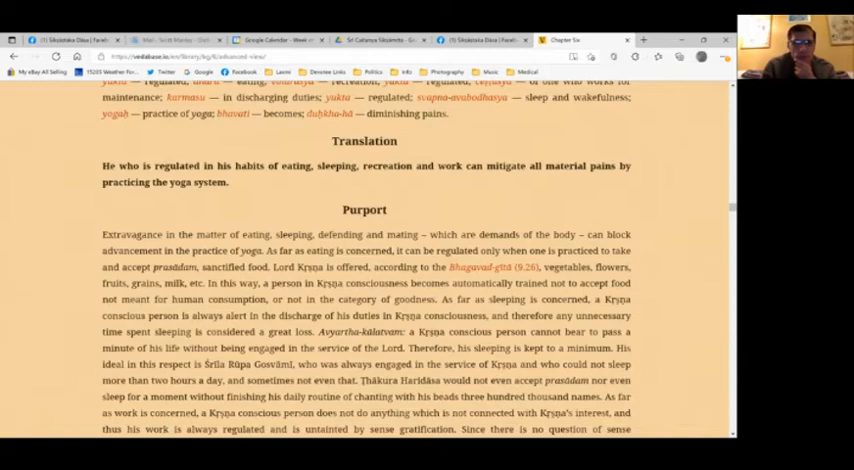
scroll(down, 3)
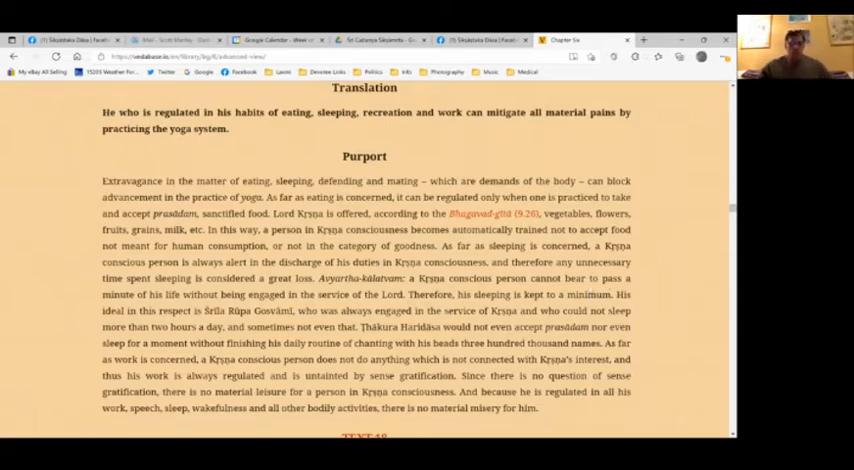
scroll(down, 3)
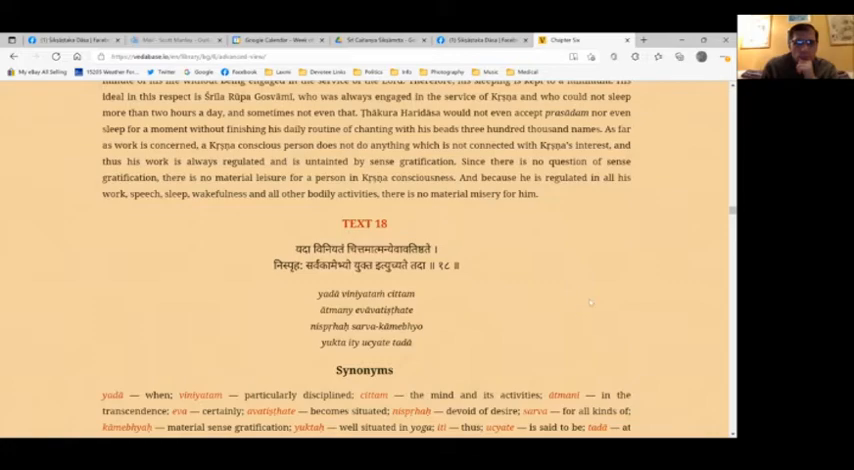
scroll(down, 3)
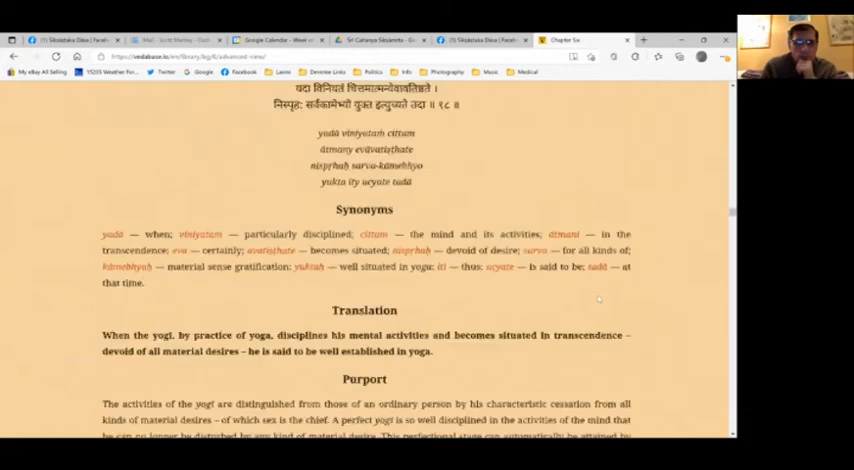
scroll(up, 3)
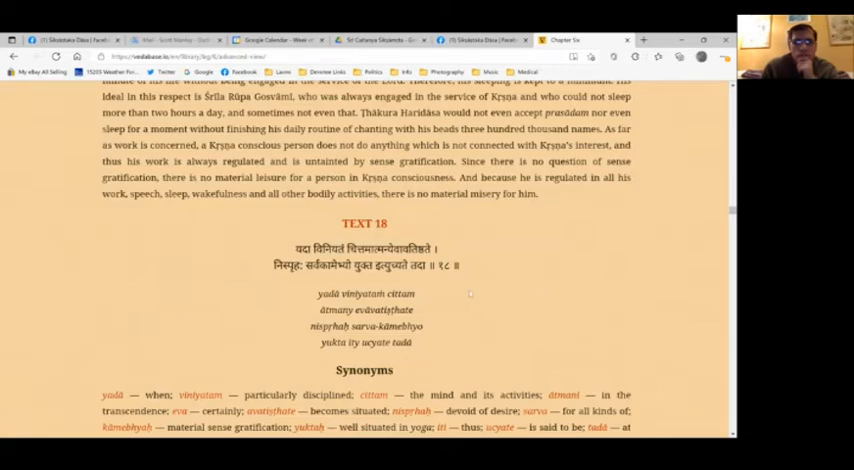
scroll(down, 3)
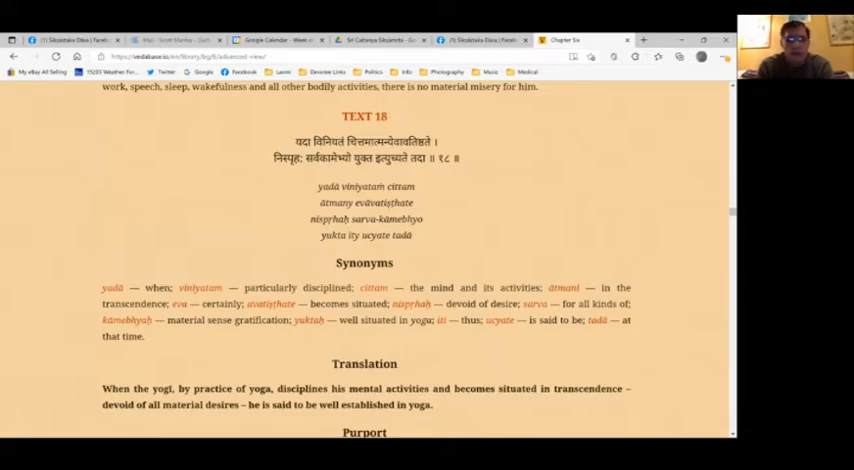
scroll(down, 3)
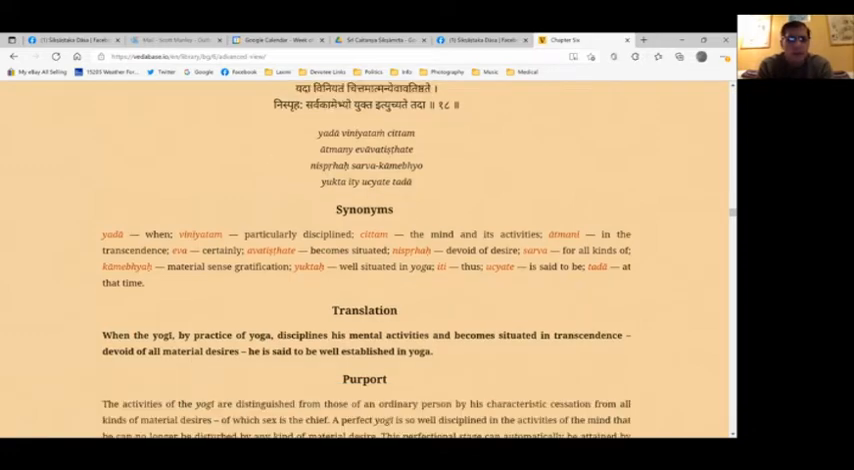
scroll(down, 3)
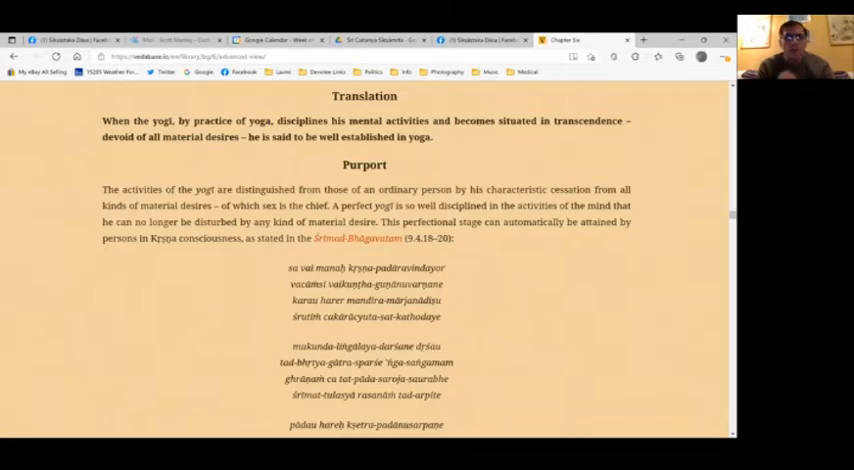
scroll(down, 3)
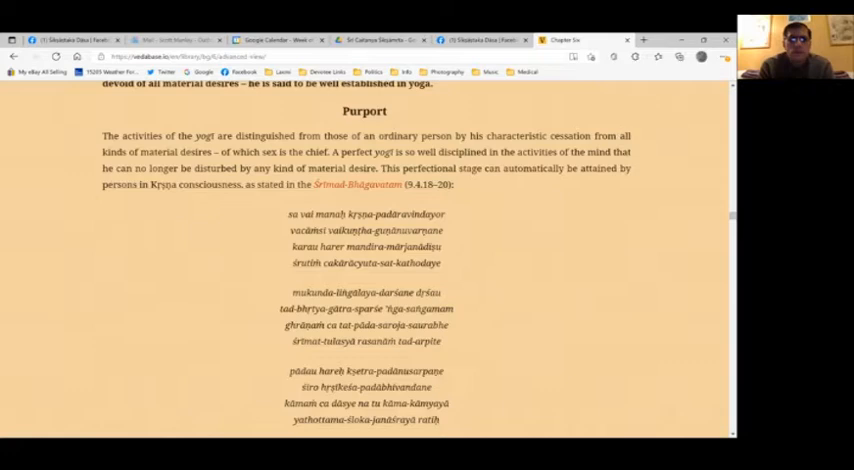
scroll(down, 3)
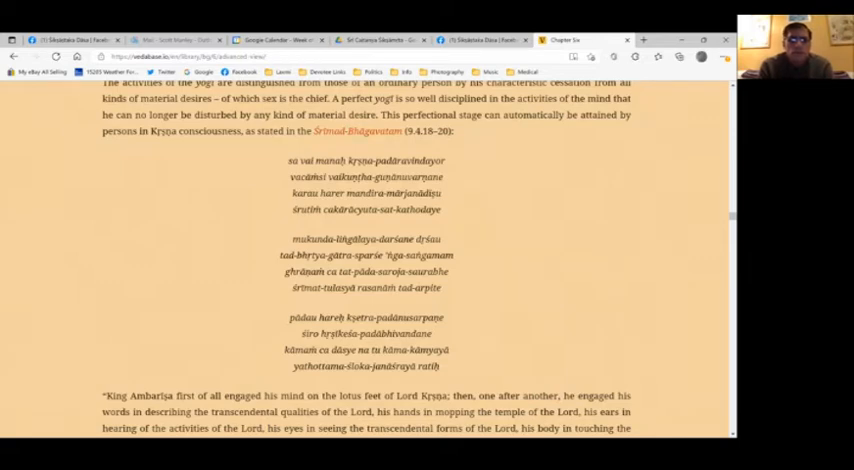
scroll(down, 3)
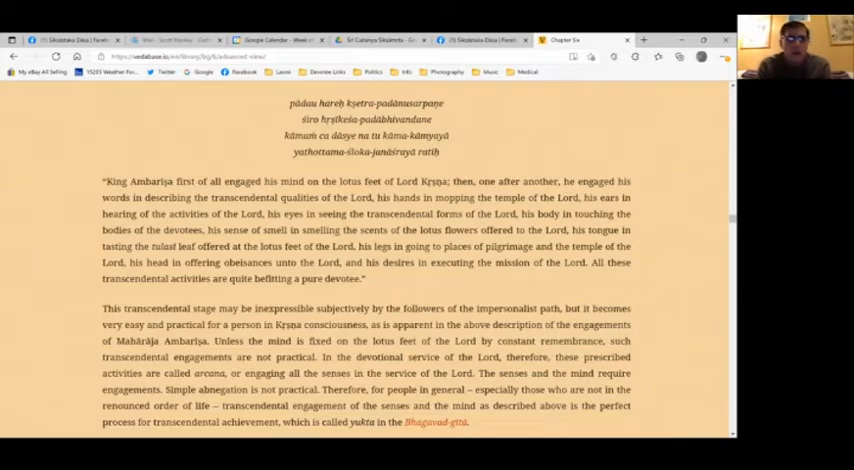
scroll(down, 3)
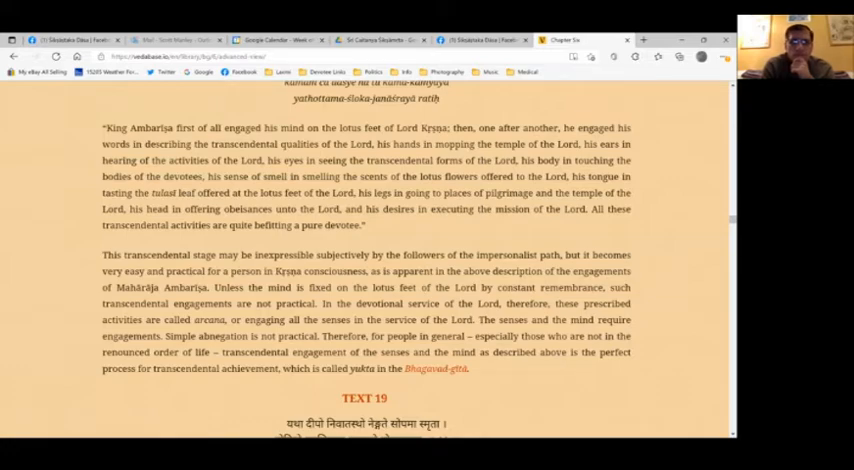
scroll(down, 3)
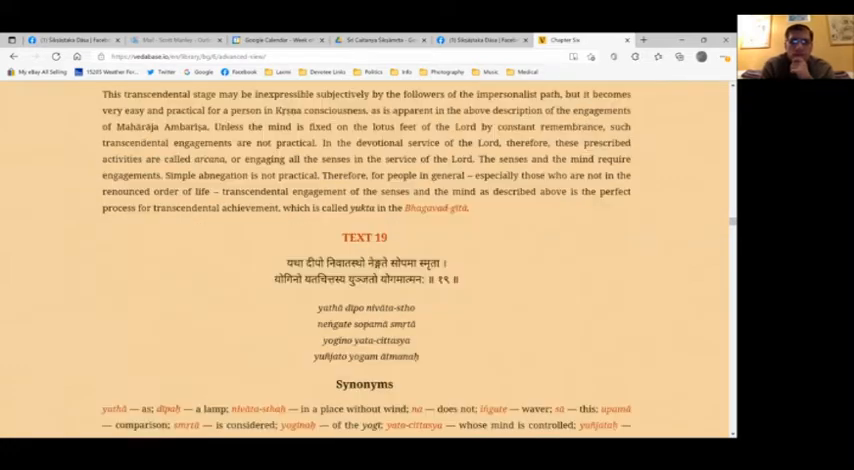
scroll(down, 3)
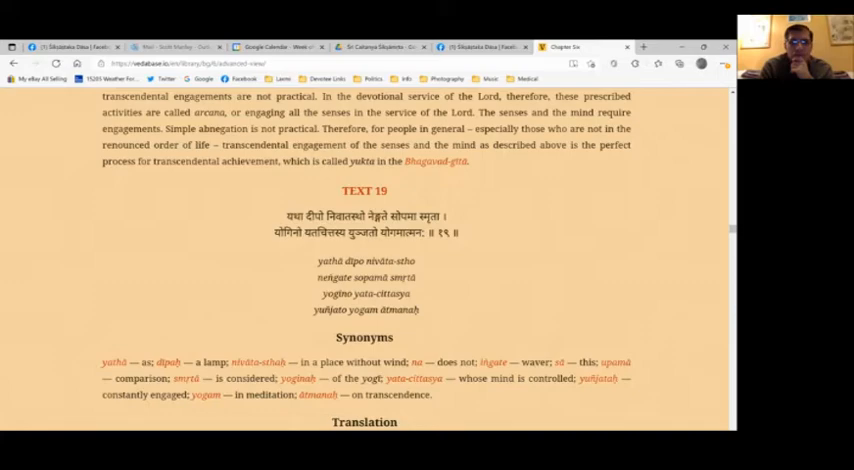
scroll(down, 3)
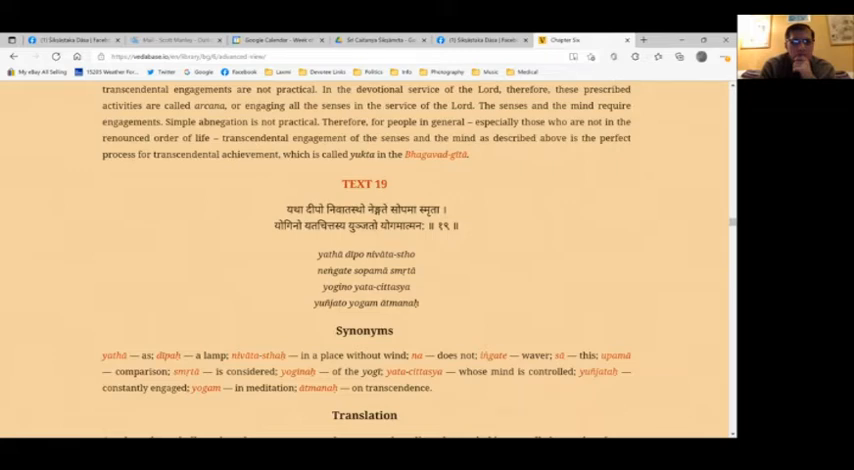
scroll(down, 3)
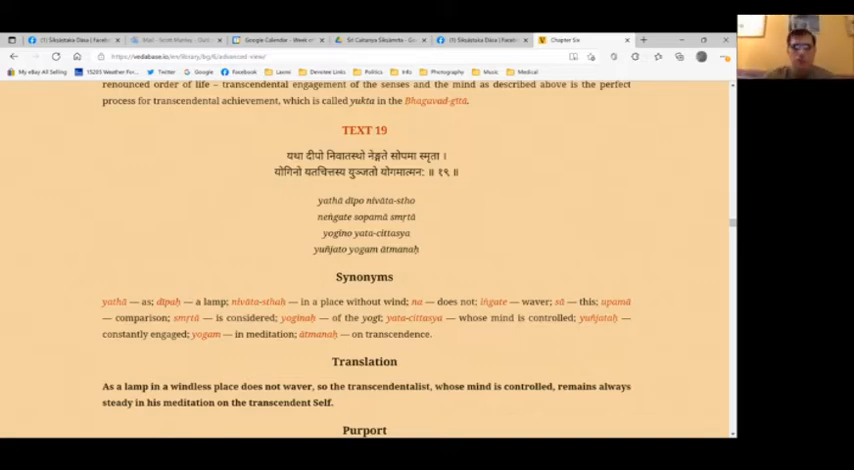
scroll(down, 3)
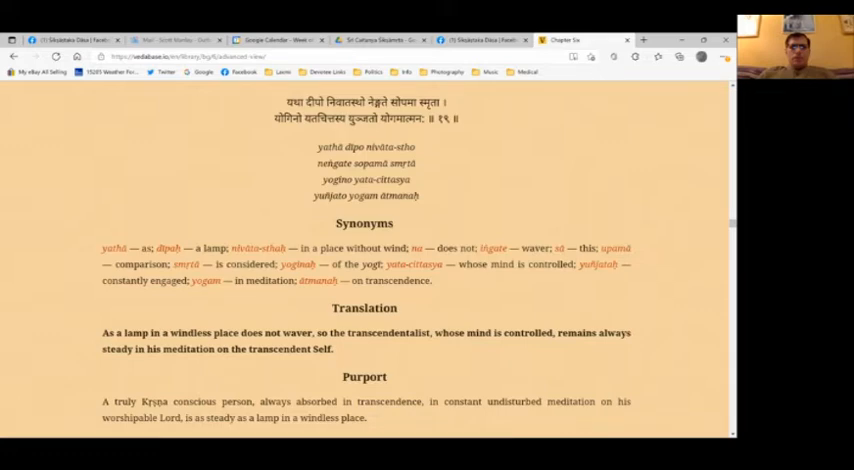
scroll(down, 3)
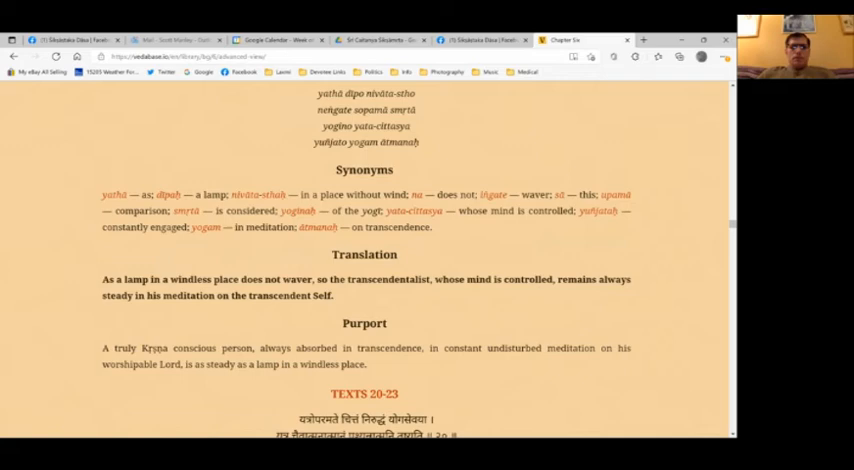
scroll(down, 3)
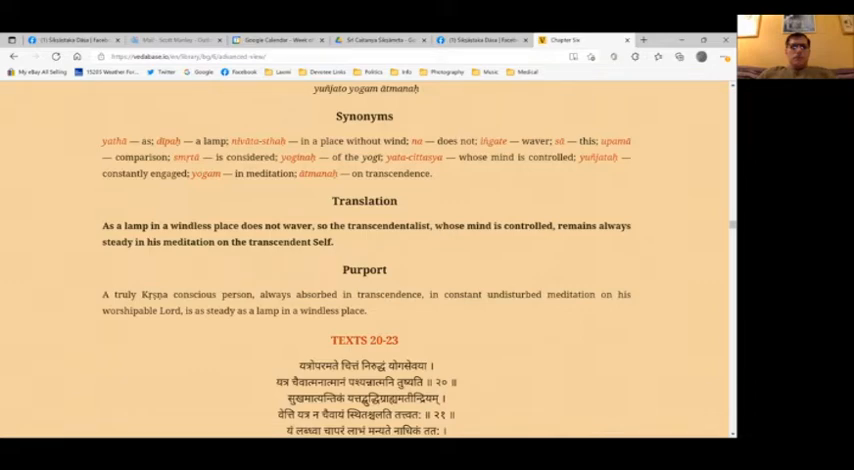
scroll(down, 3)
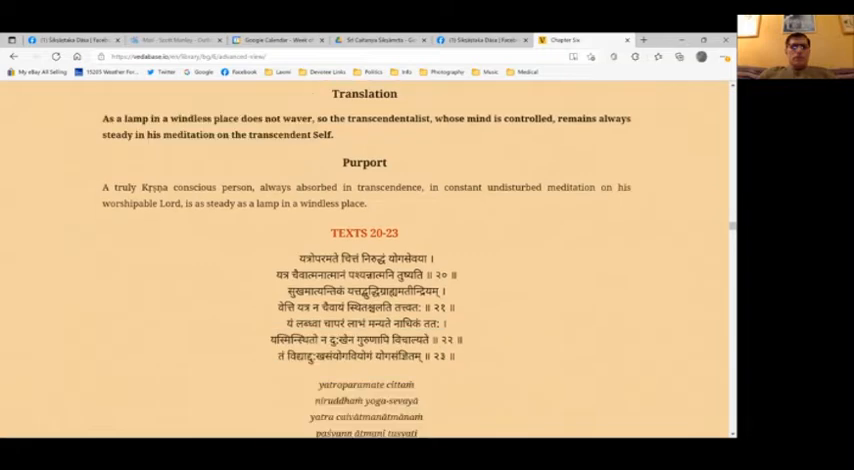
scroll(down, 3)
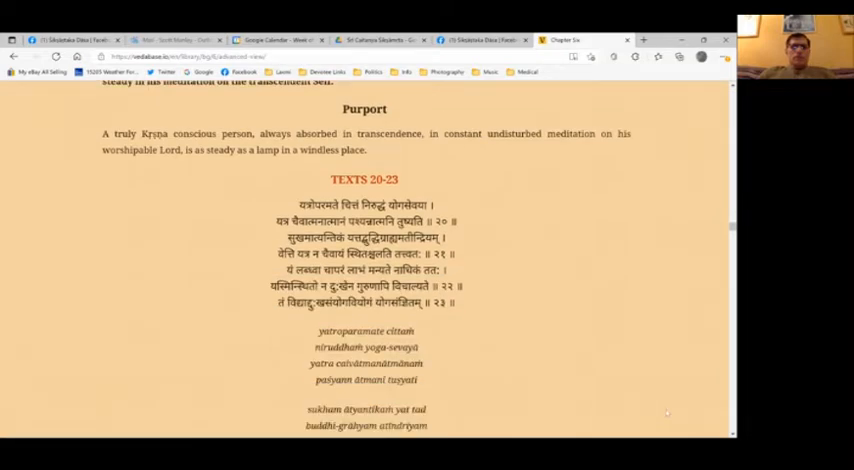
scroll(down, 3)
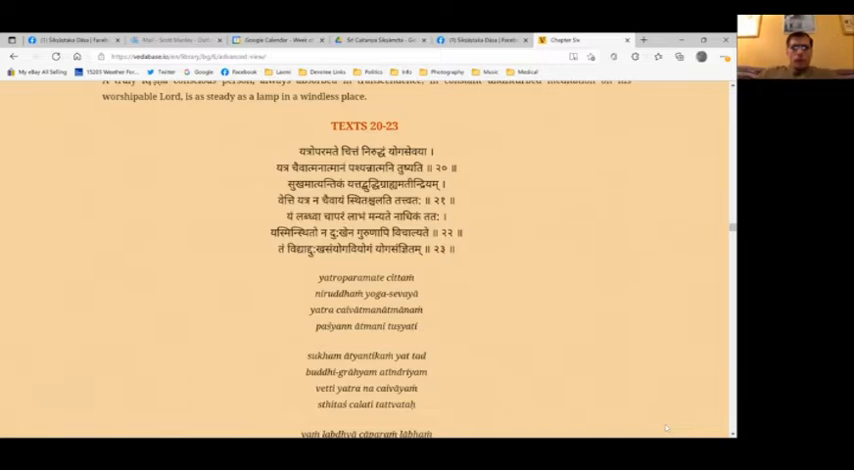
scroll(down, 3)
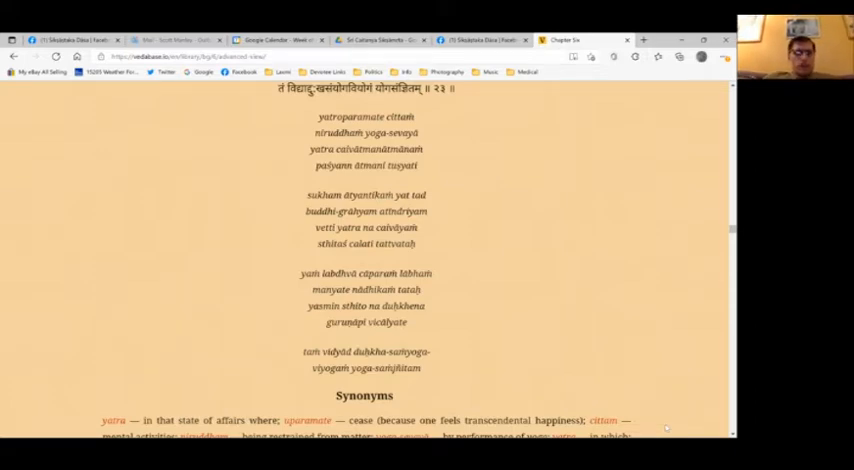
scroll(down, 3)
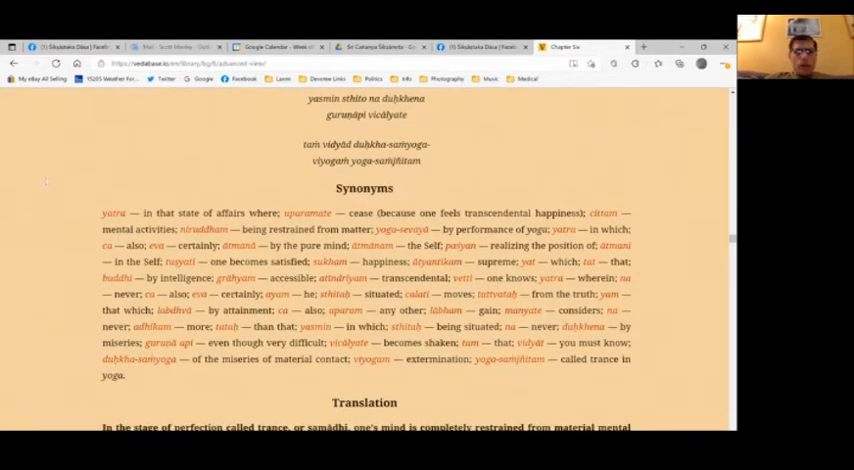
scroll(up, 3)
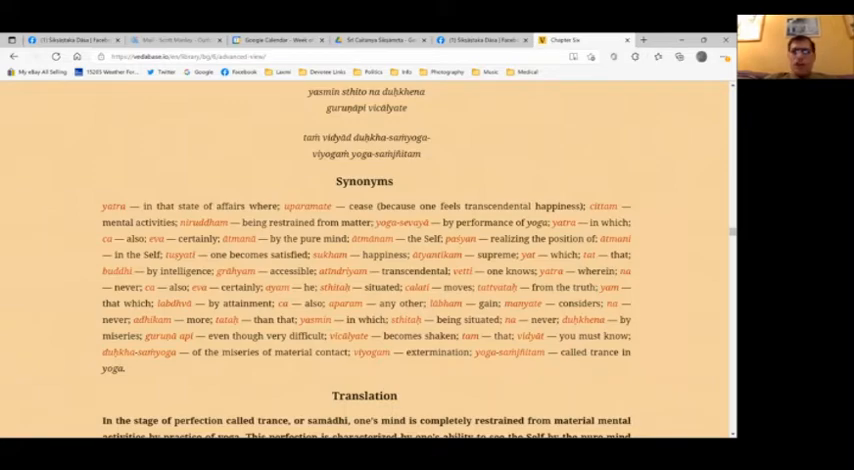
scroll(down, 3)
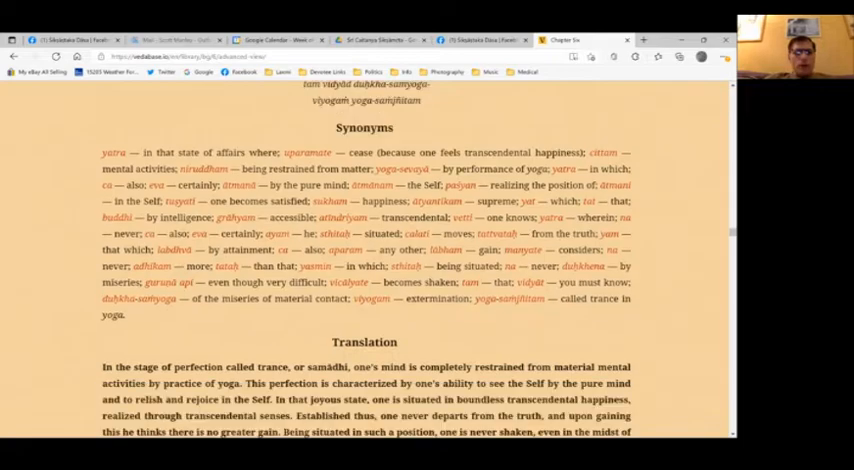
scroll(down, 3)
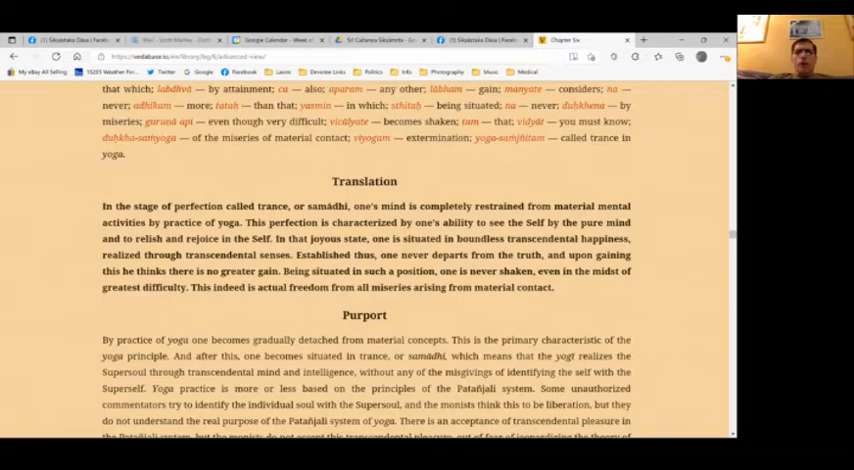
scroll(down, 3)
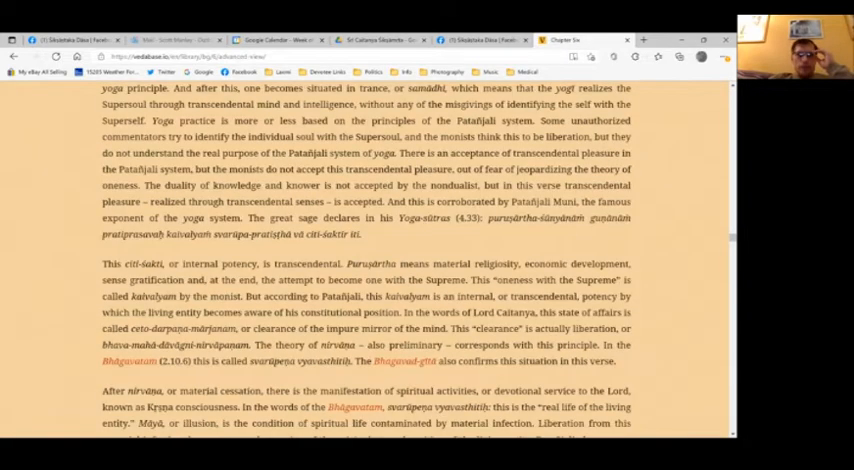
scroll(up, 3)
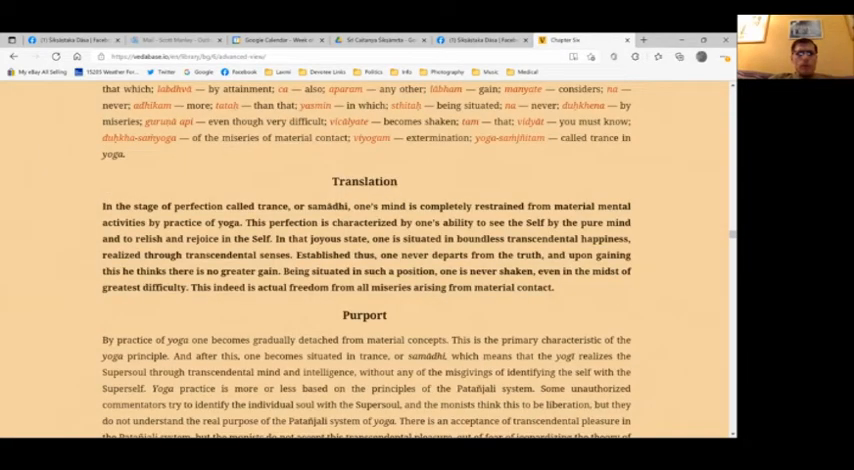
scroll(down, 3)
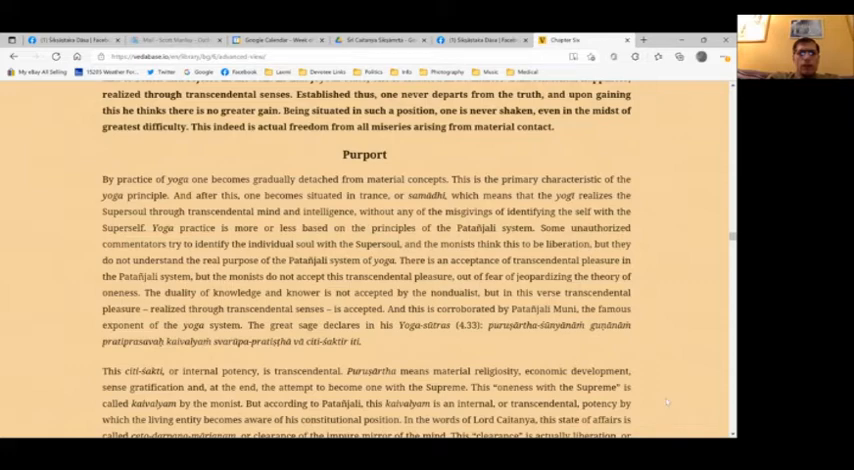
scroll(down, 3)
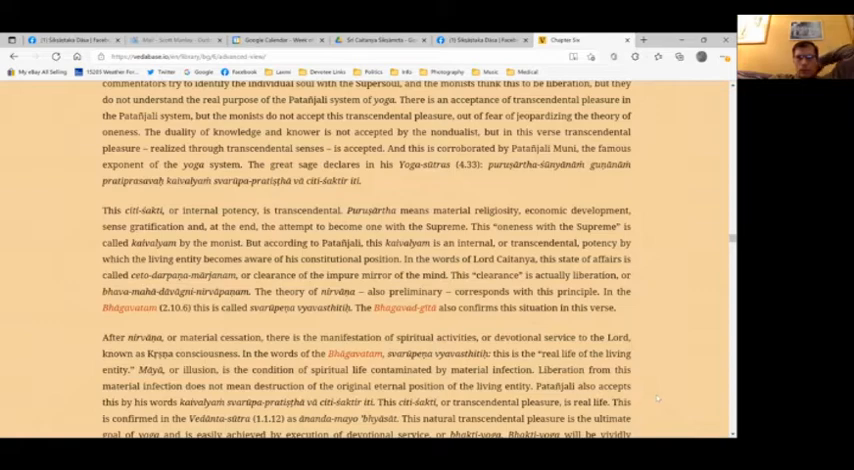
scroll(down, 3)
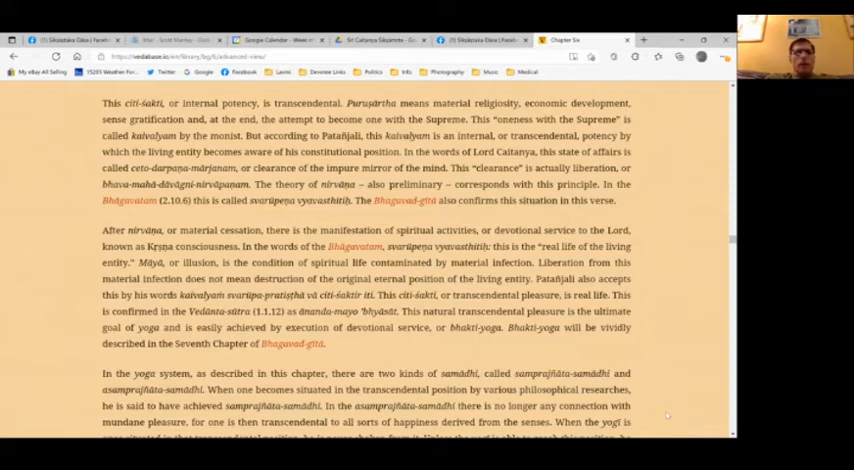
scroll(down, 3)
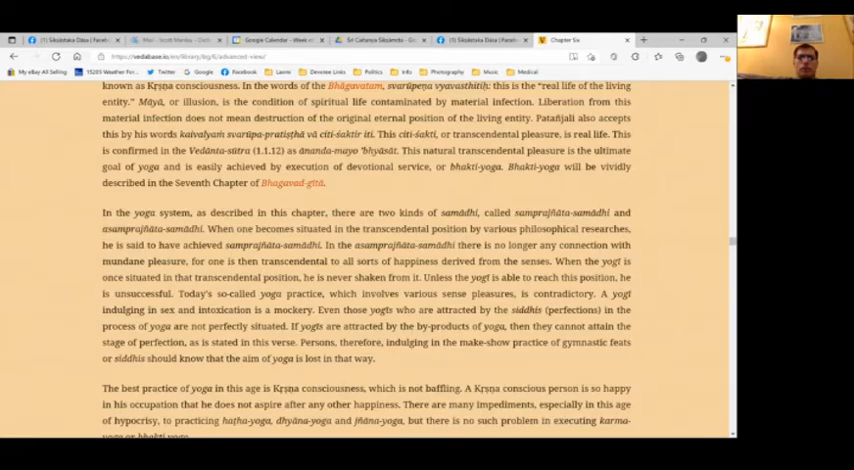
scroll(down, 3)
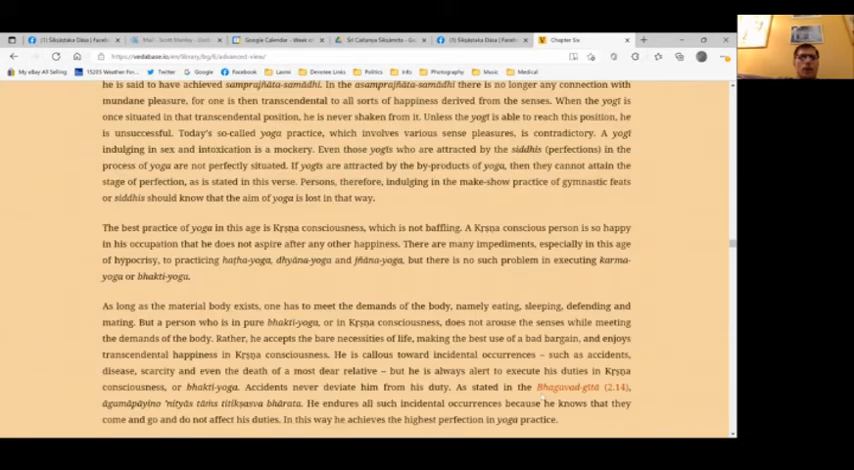
scroll(down, 3)
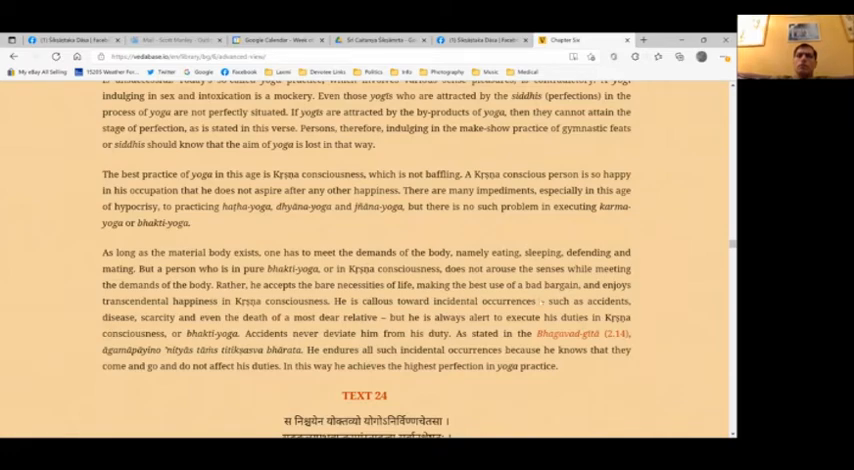
mouse_move(491, 189)
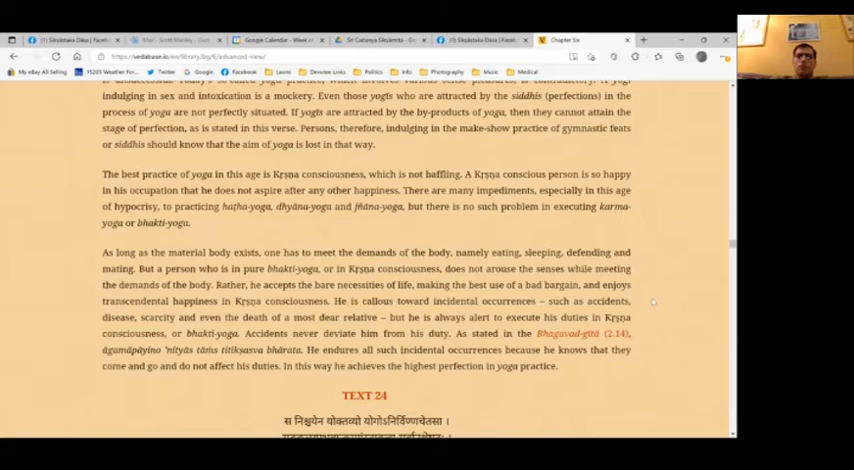
mouse_move(651, 301)
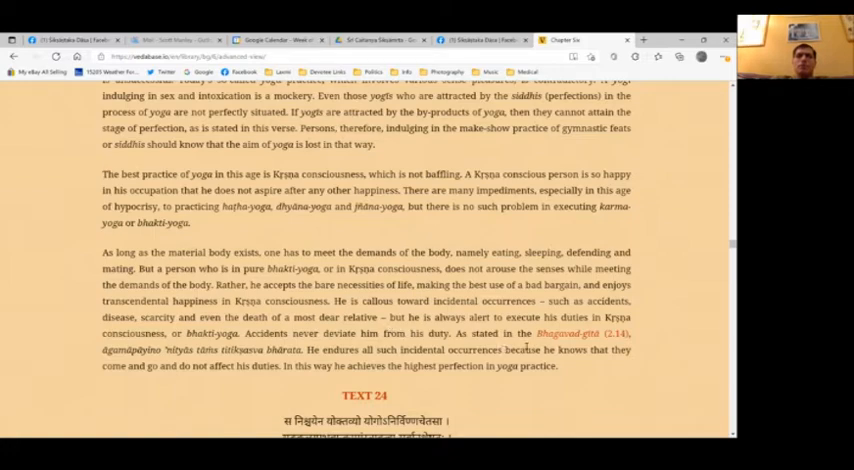
scroll(down, 3)
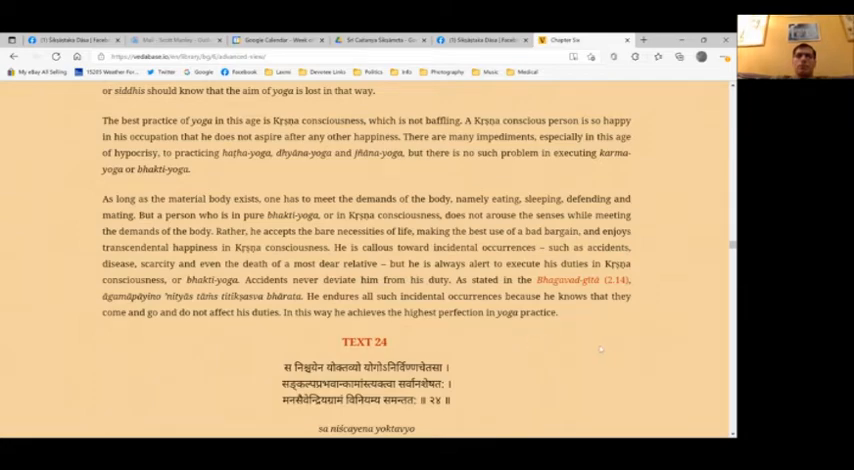
scroll(down, 3)
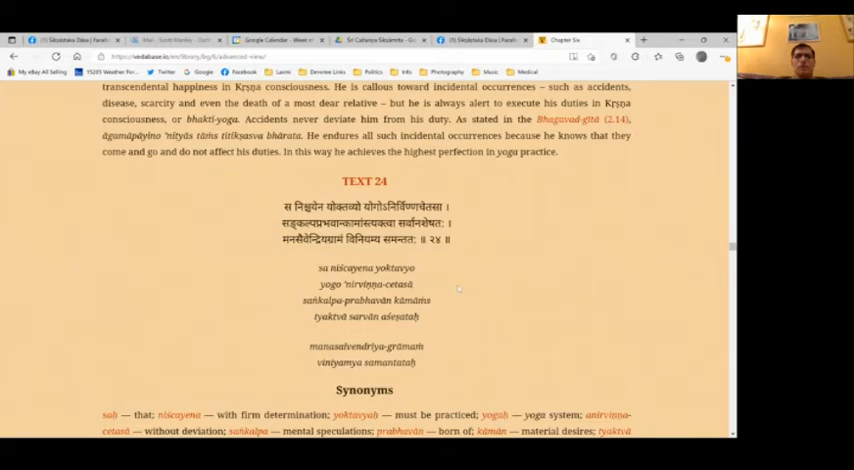
scroll(down, 3)
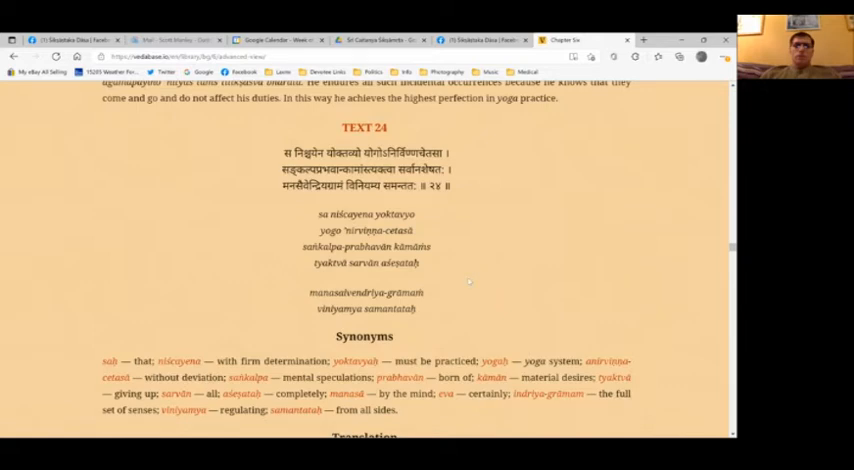
scroll(down, 3)
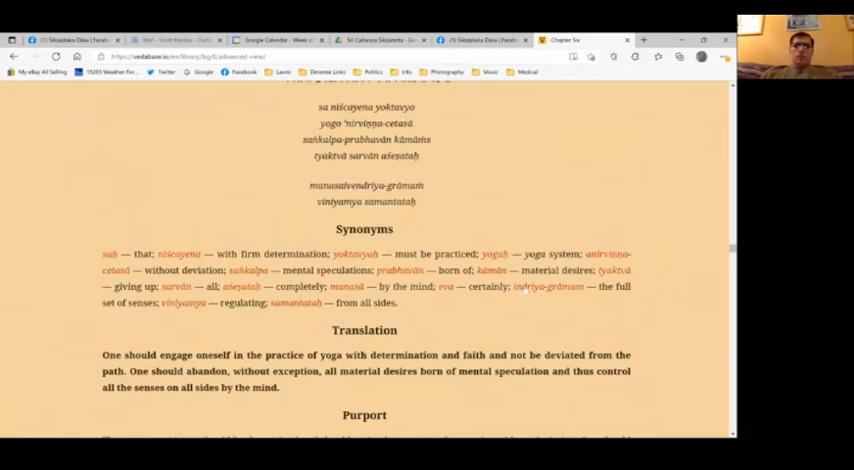
mouse_move(530, 287)
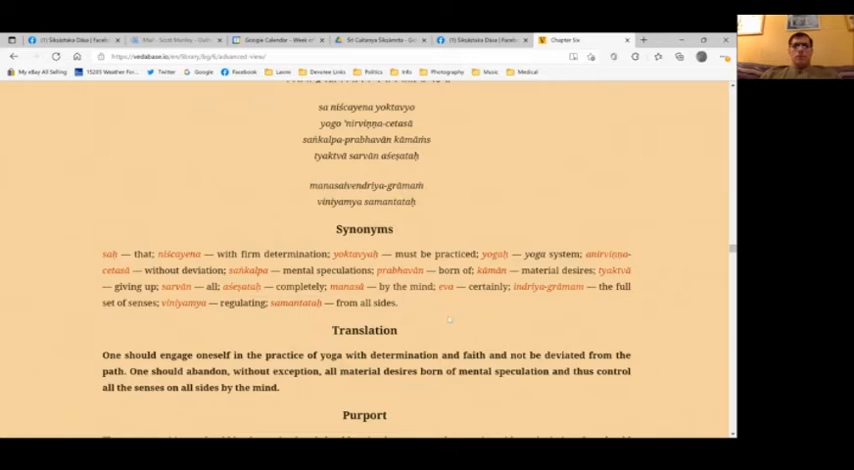
mouse_move(265, 322)
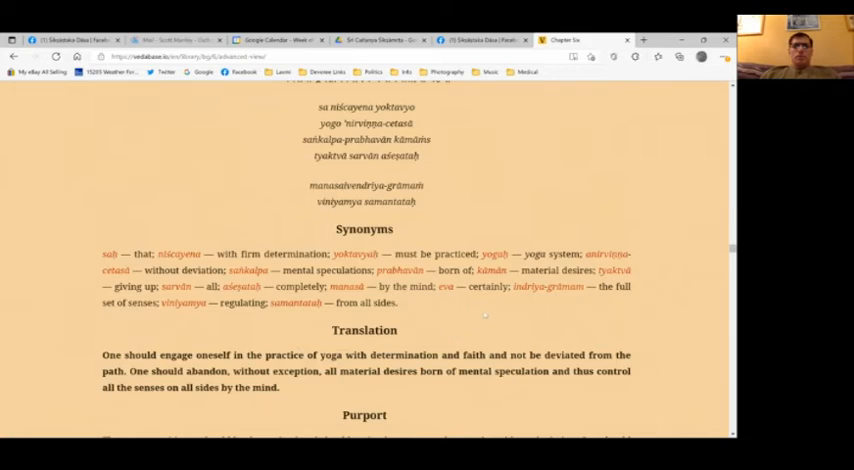
scroll(down, 3)
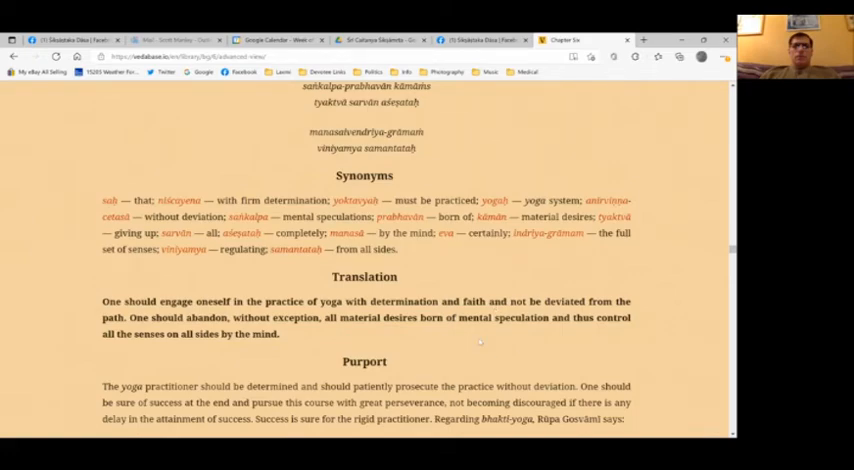
scroll(down, 3)
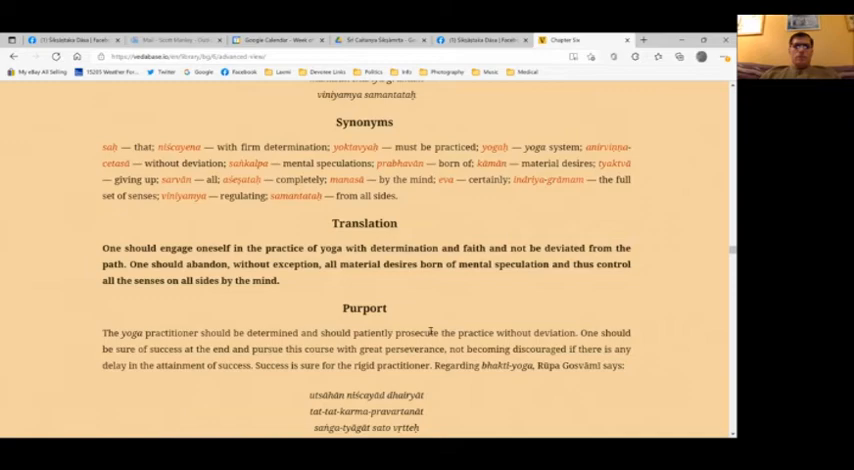
scroll(down, 3)
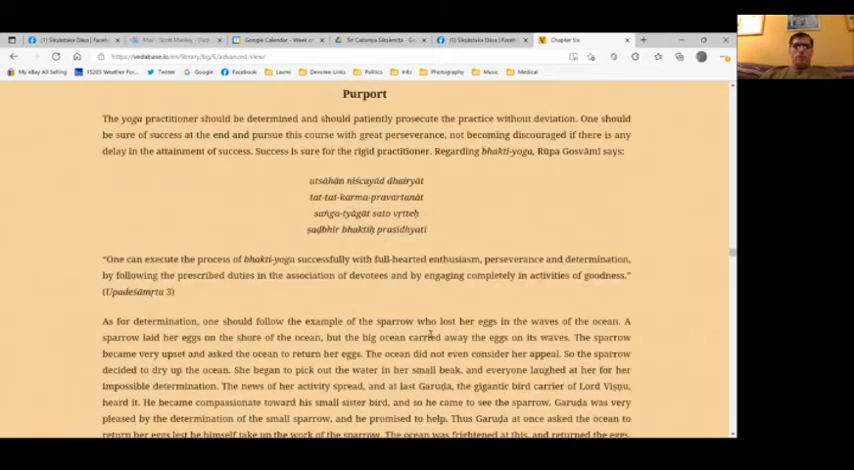
scroll(up, 3)
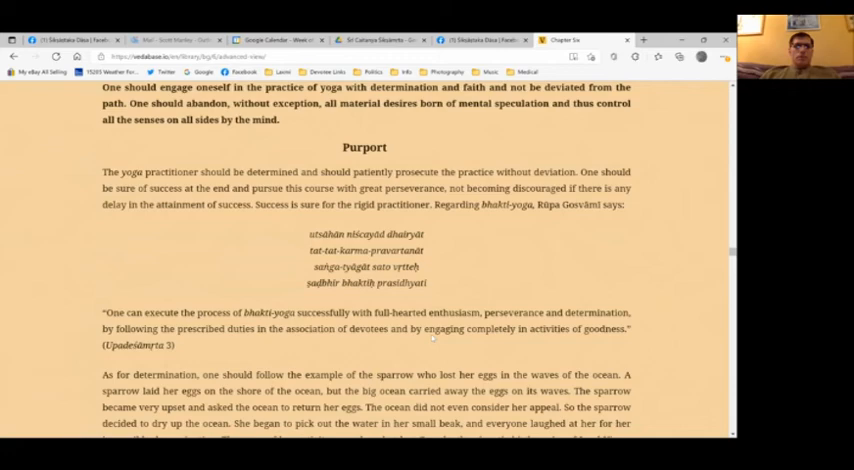
scroll(down, 3)
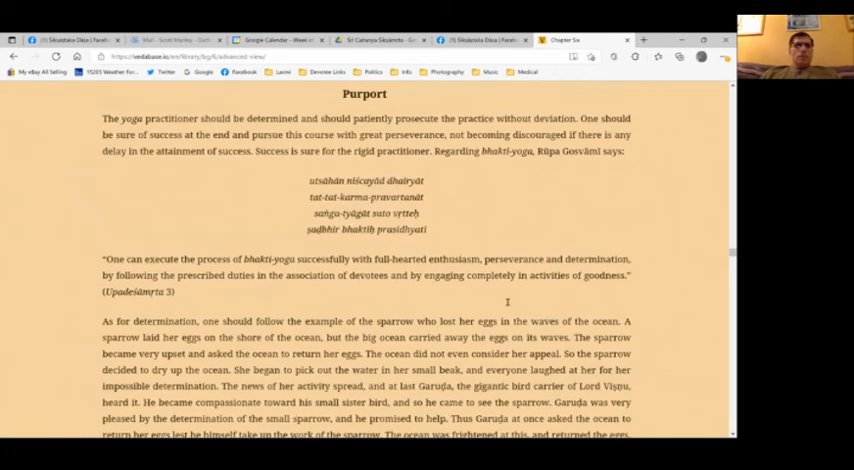
scroll(down, 3)
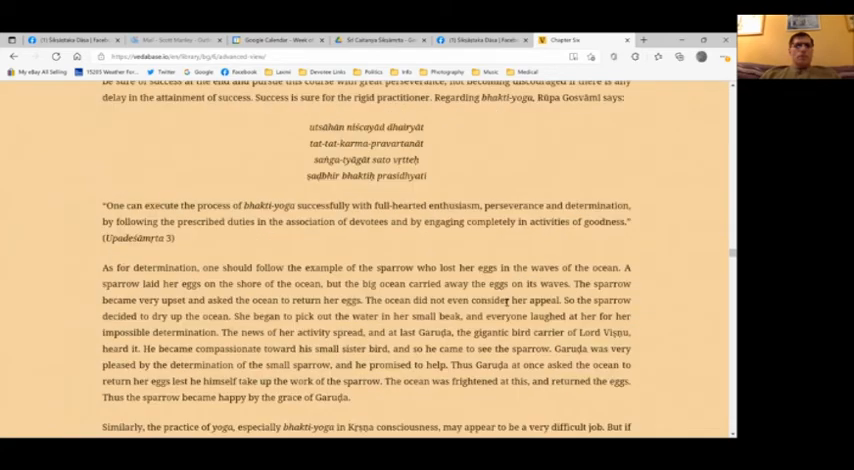
scroll(up, 3)
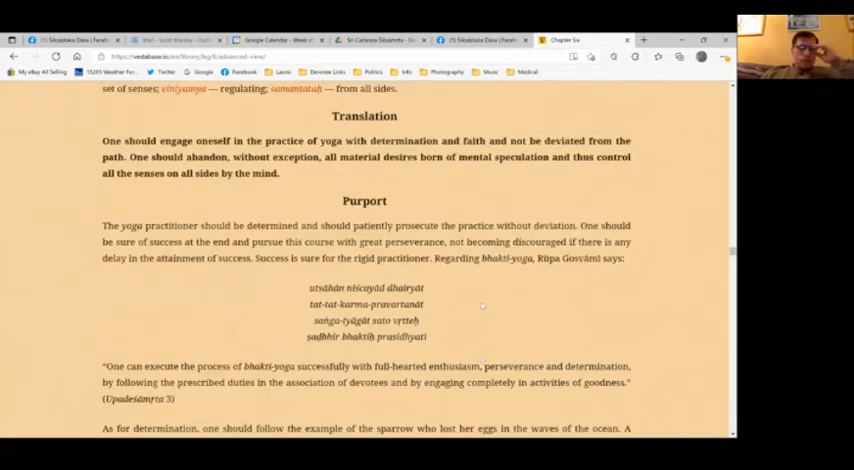
scroll(up, 3)
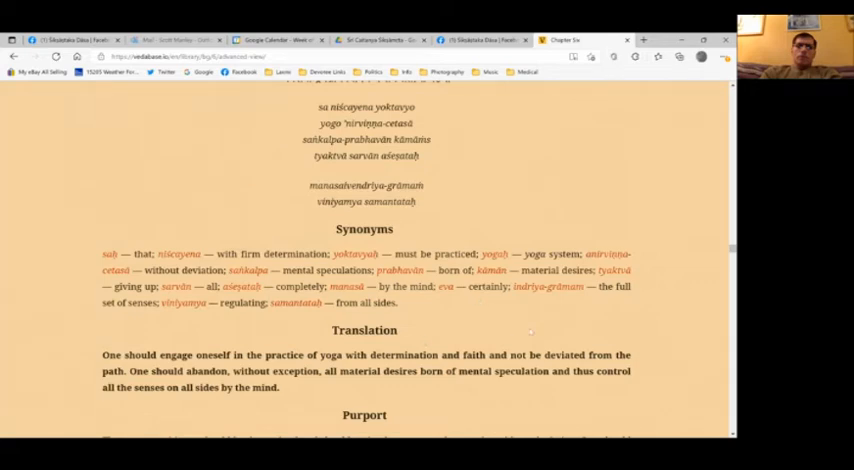
scroll(down, 3)
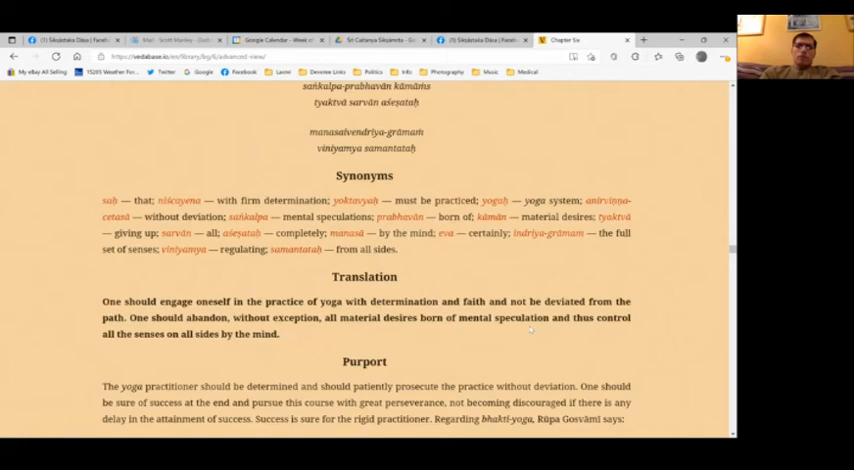
scroll(down, 3)
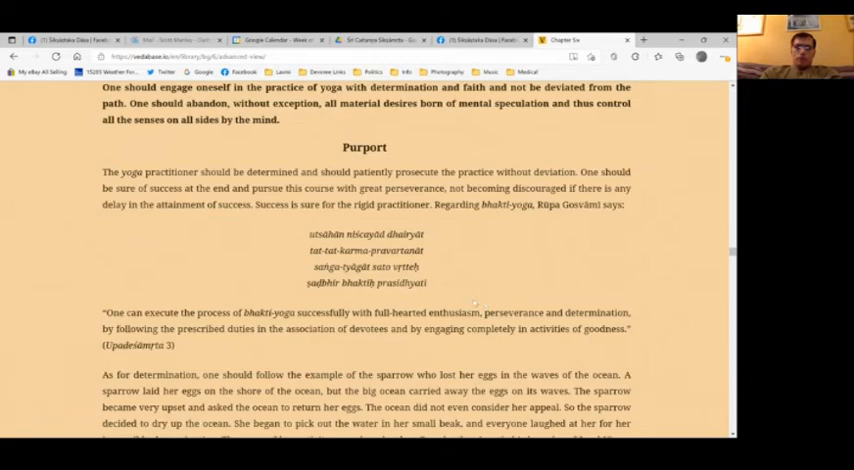
scroll(down, 3)
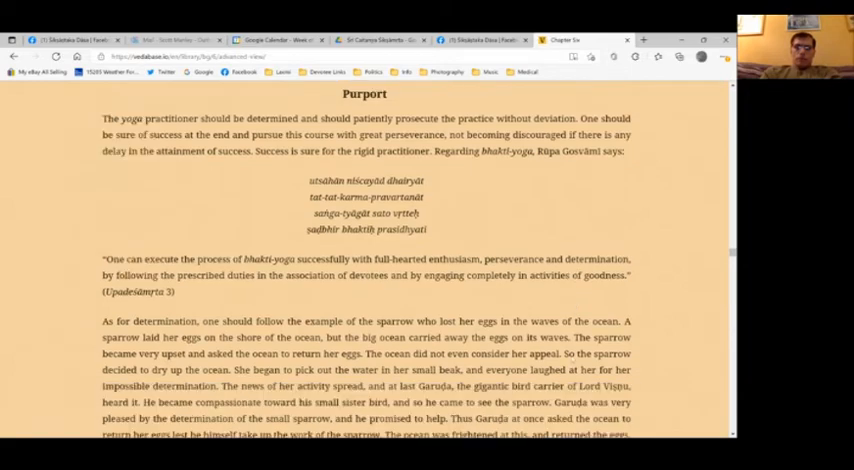
scroll(down, 3)
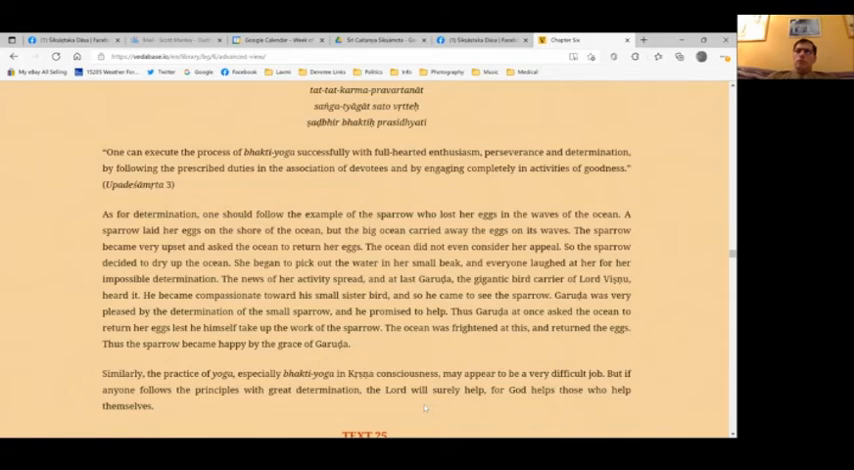
scroll(down, 3)
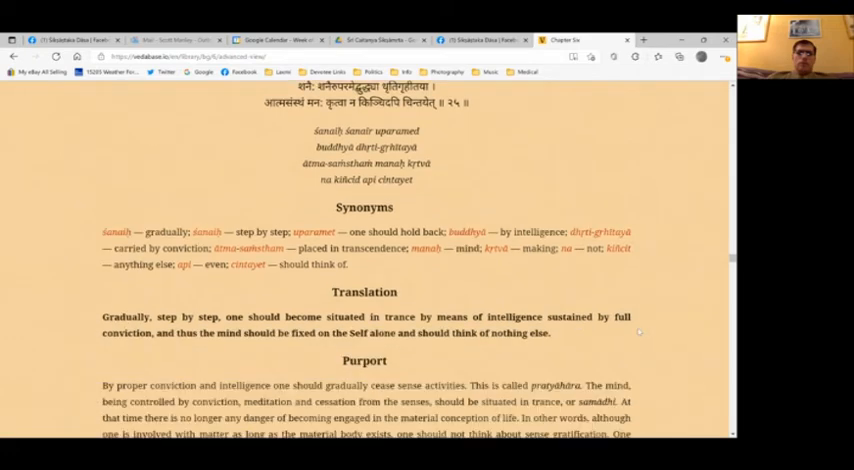
scroll(down, 3)
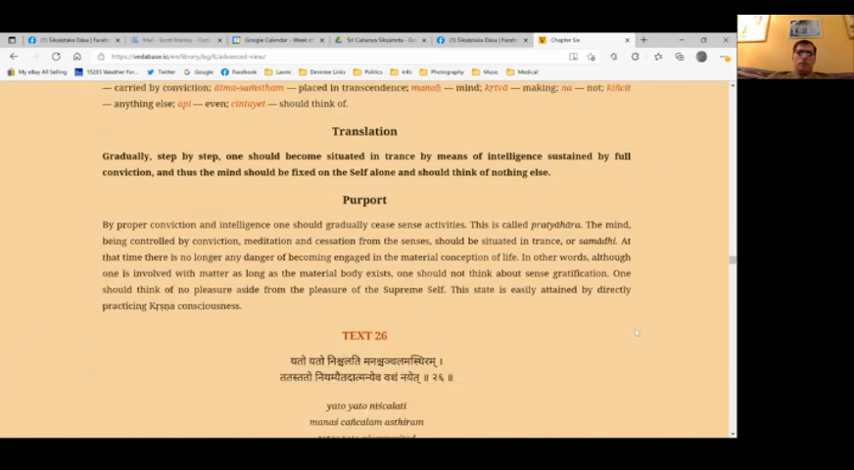
scroll(up, 3)
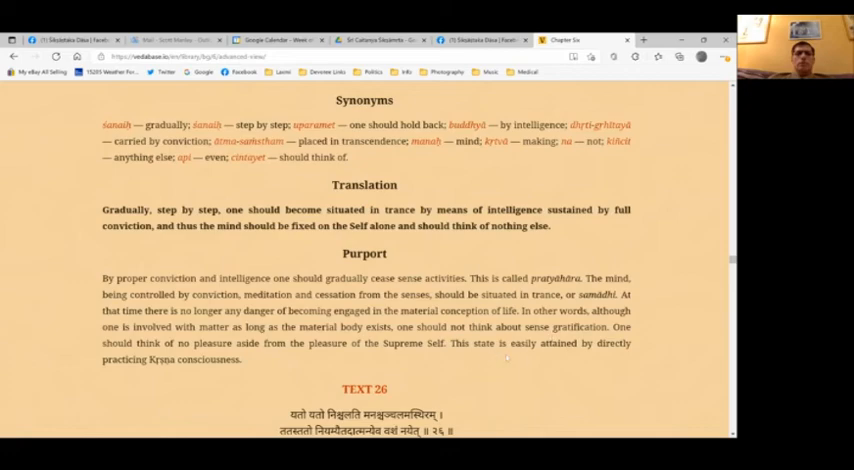
mouse_move(570, 375)
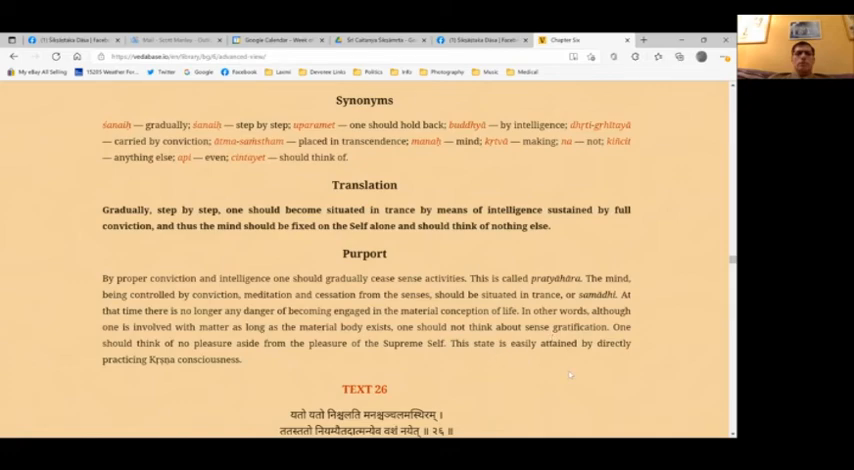
scroll(down, 3)
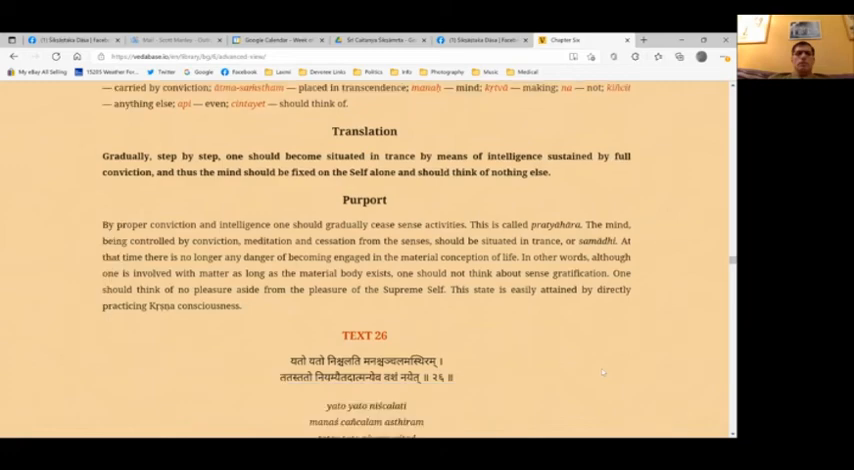
scroll(down, 3)
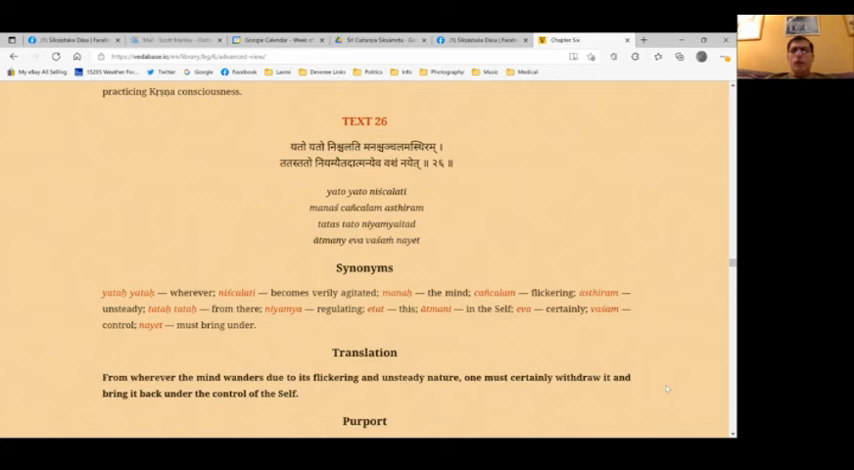
scroll(down, 3)
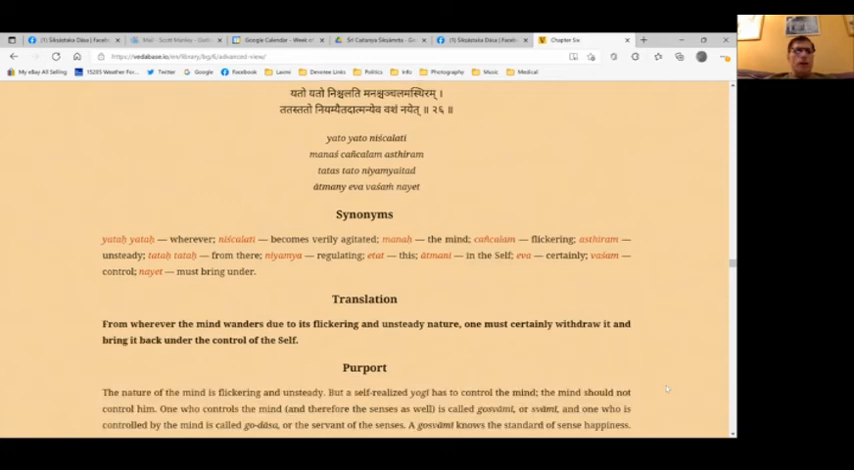
scroll(down, 3)
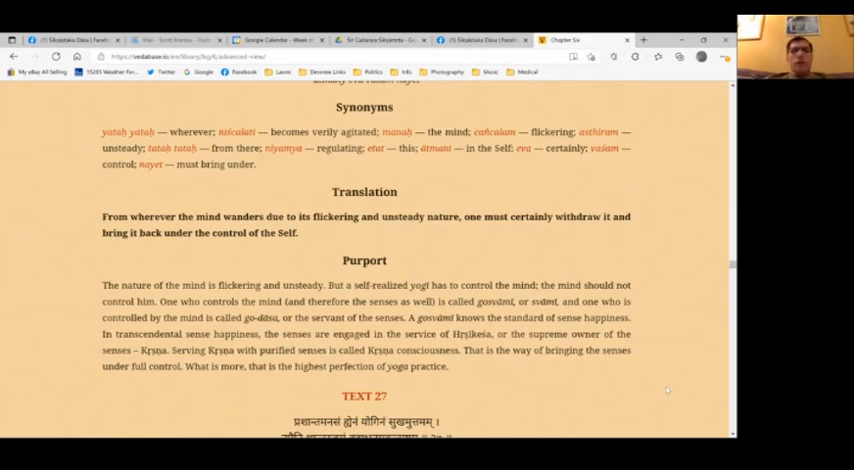
scroll(down, 3)
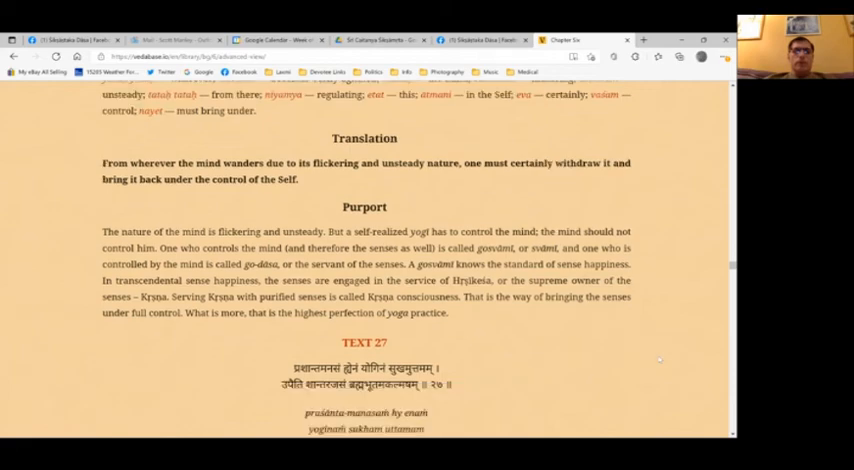
scroll(down, 3)
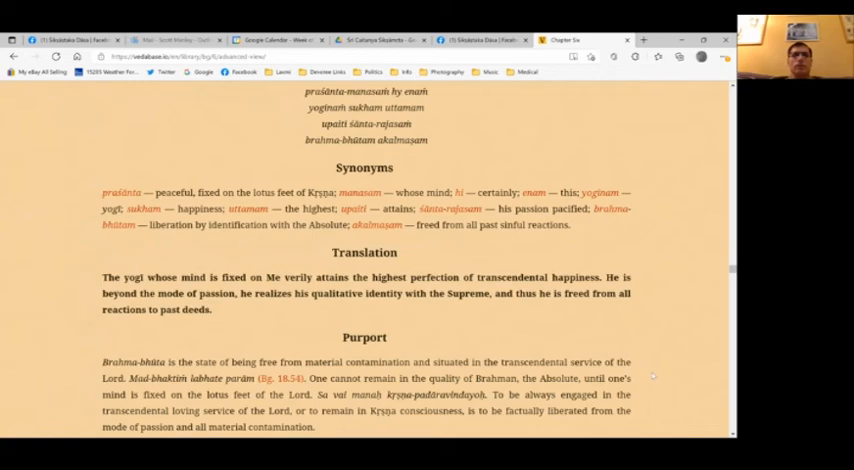
scroll(up, 3)
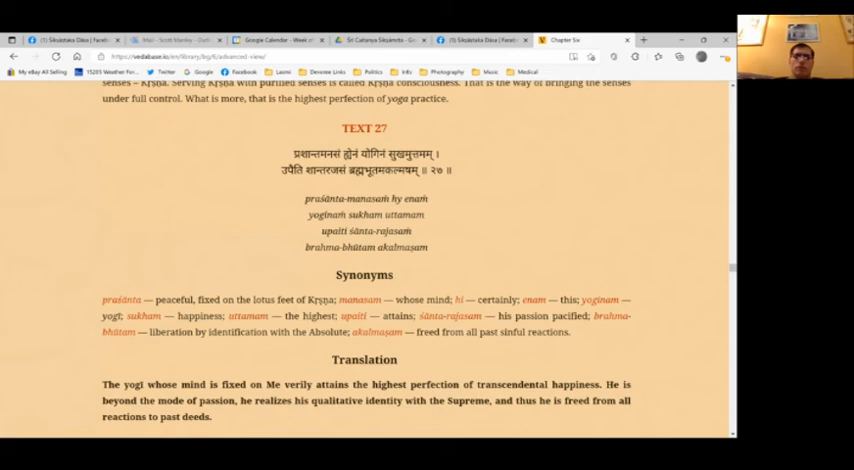
mouse_move(654, 368)
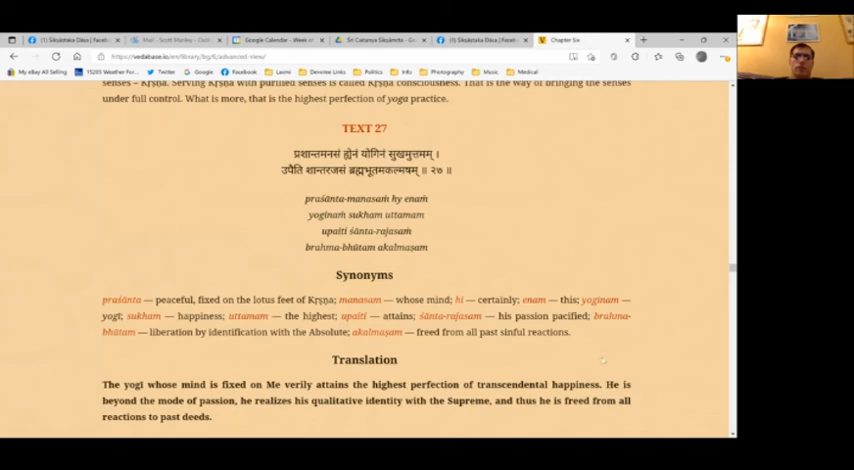
scroll(down, 3)
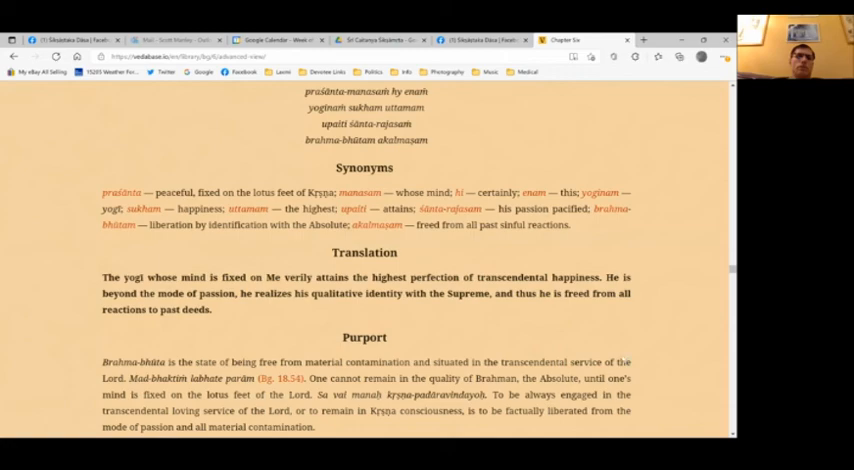
scroll(down, 3)
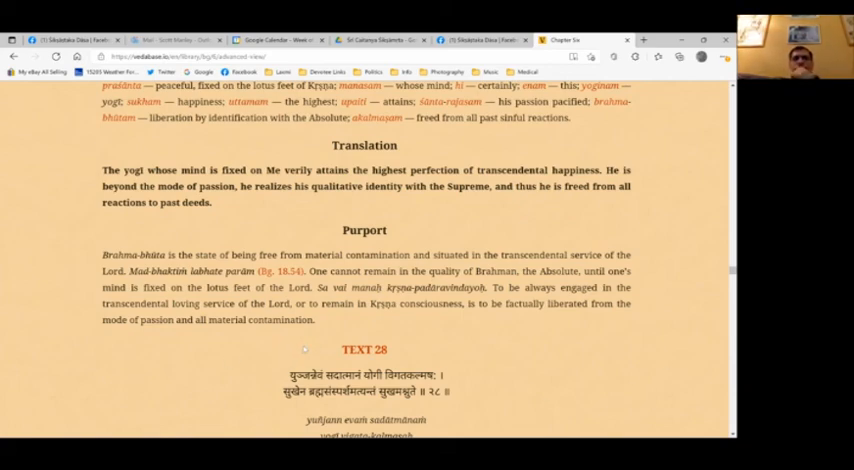
scroll(down, 3)
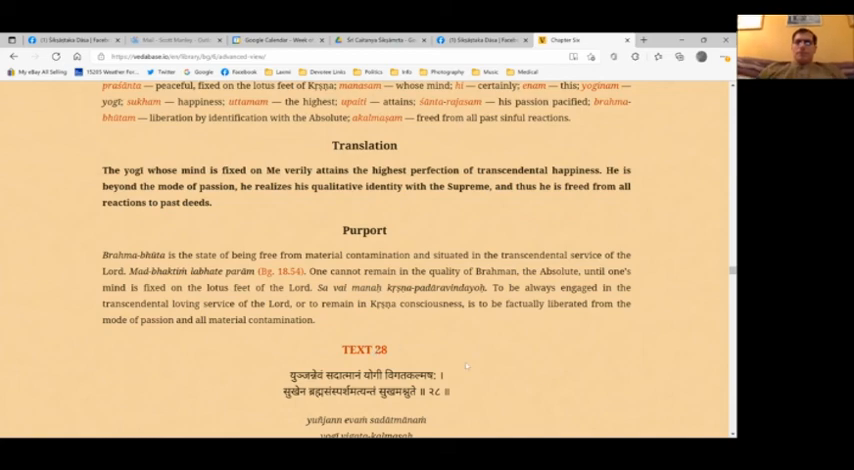
scroll(down, 3)
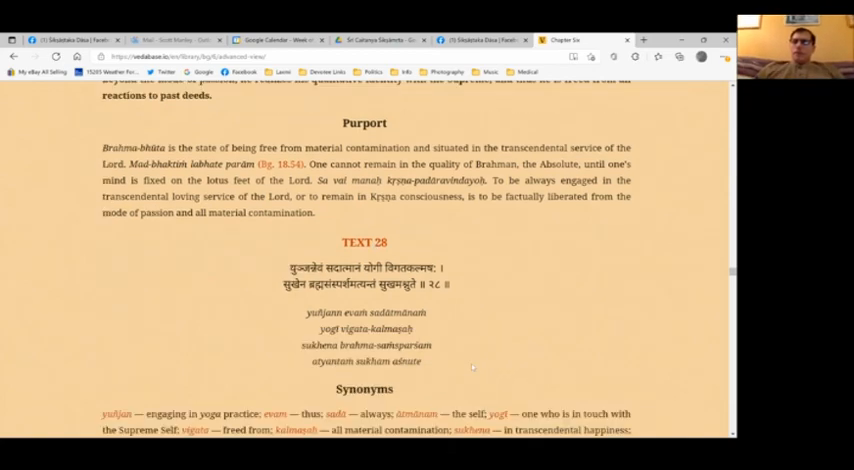